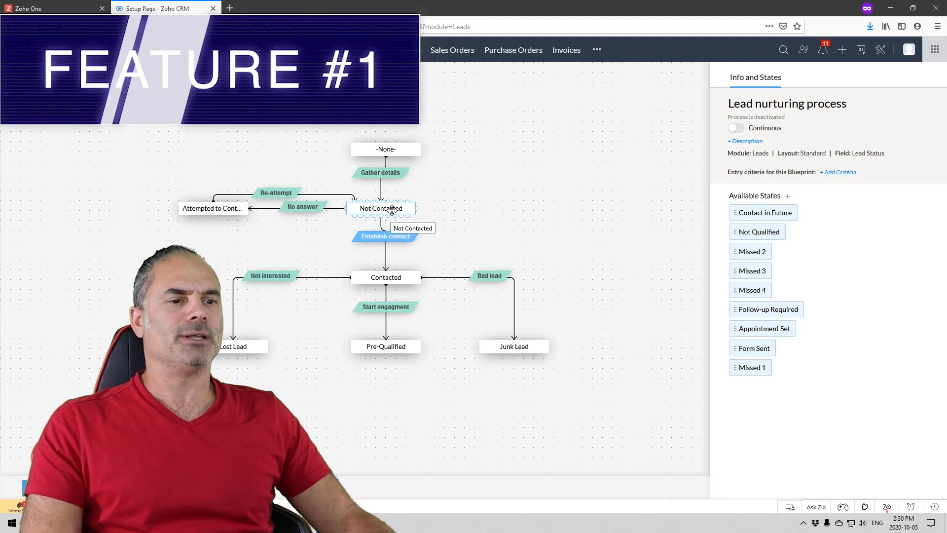
Give the Not Contacted state a 2-hour time limit before escalation
{"action": "left_click", "coordinate": [380, 208]}
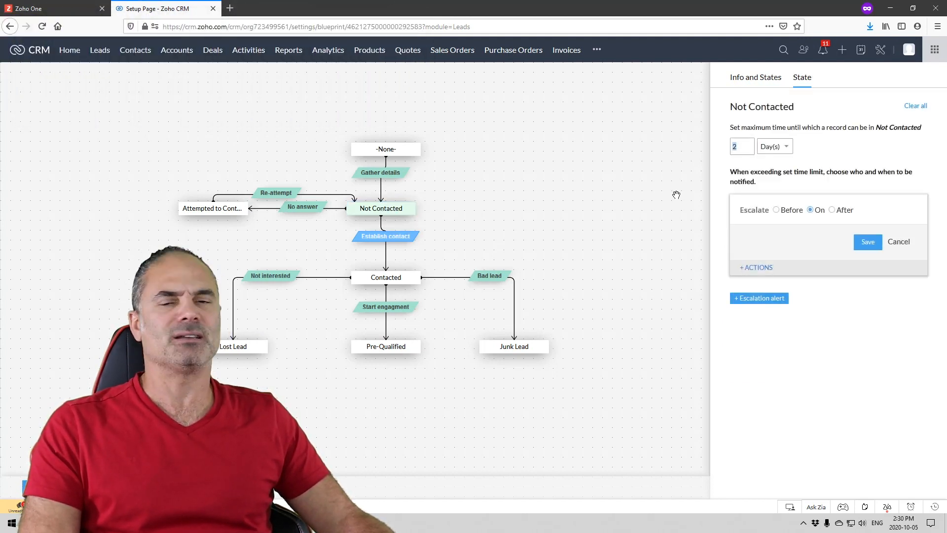
{"action": "left_click", "coordinate": [774, 146]}
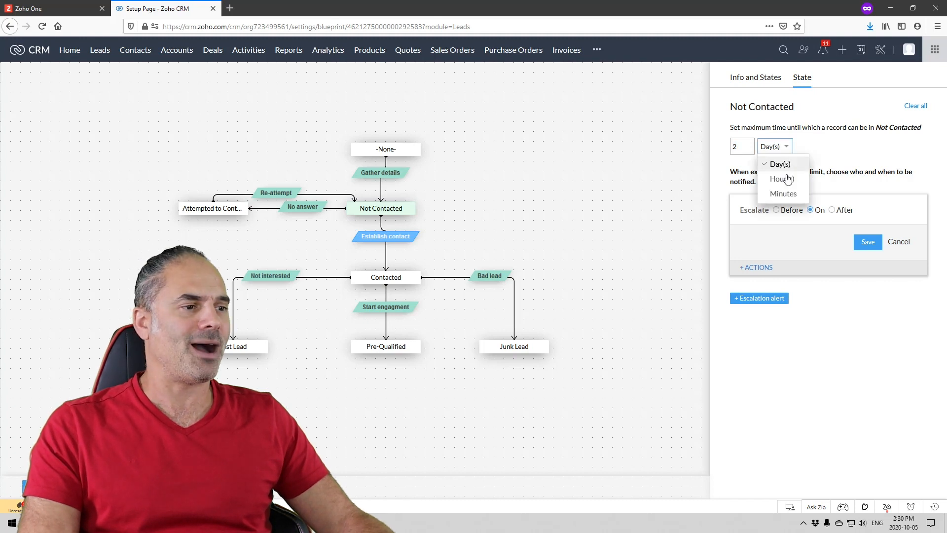
{"action": "left_click", "coordinate": [782, 178]}
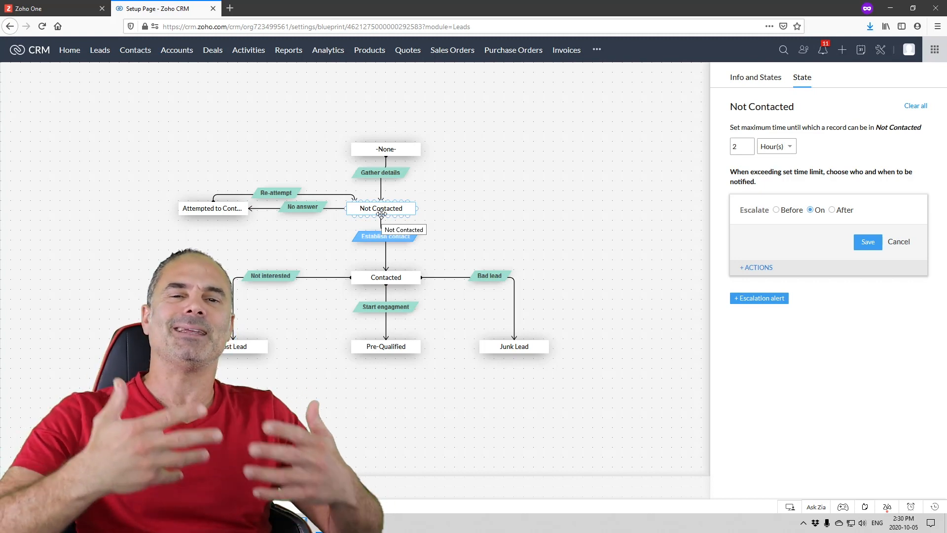
{"action": "mouse_move", "coordinate": [698, 284]}
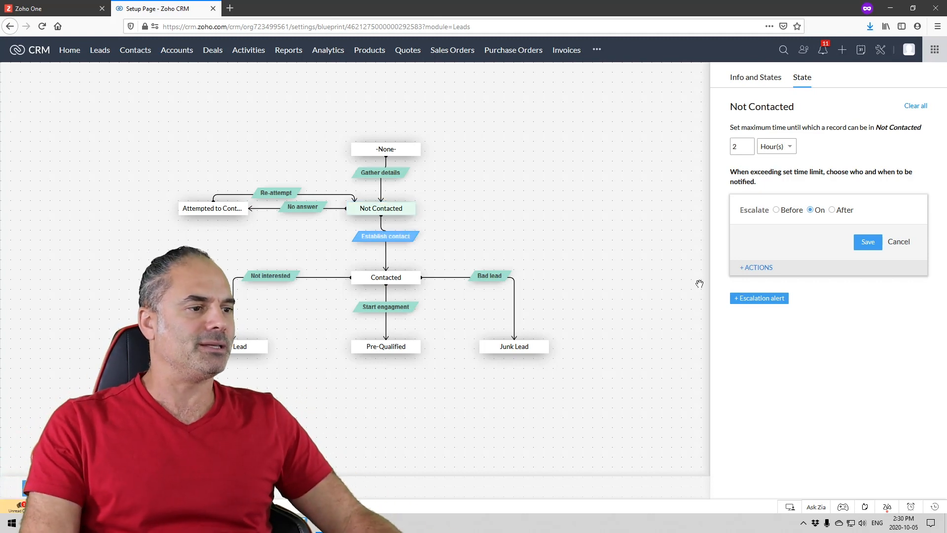
{"action": "left_click", "coordinate": [755, 267]}
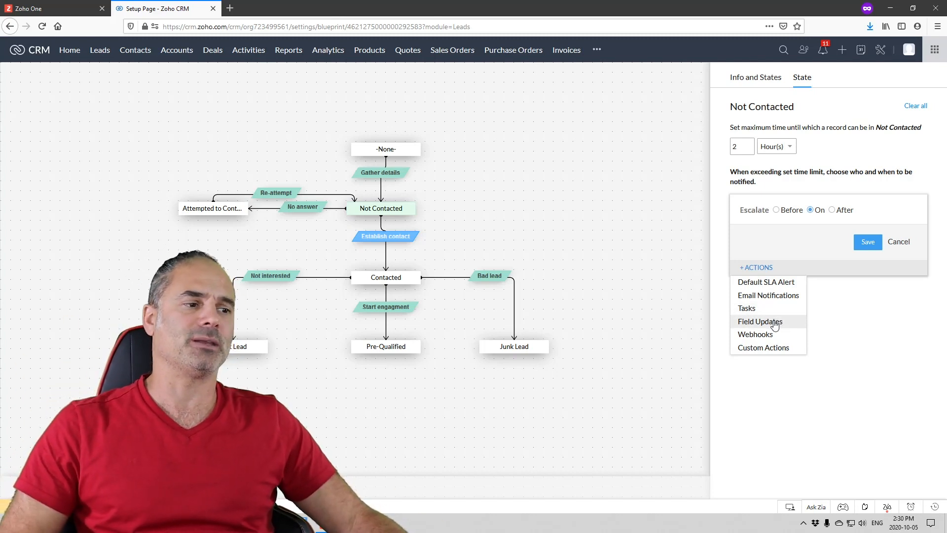
{"action": "mouse_move", "coordinate": [780, 308]}
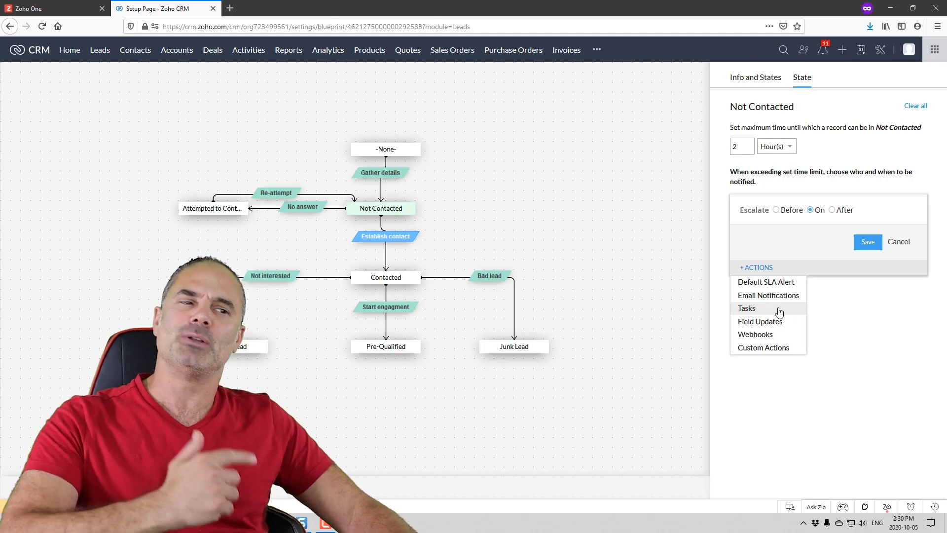
{"action": "mouse_move", "coordinate": [775, 324]}
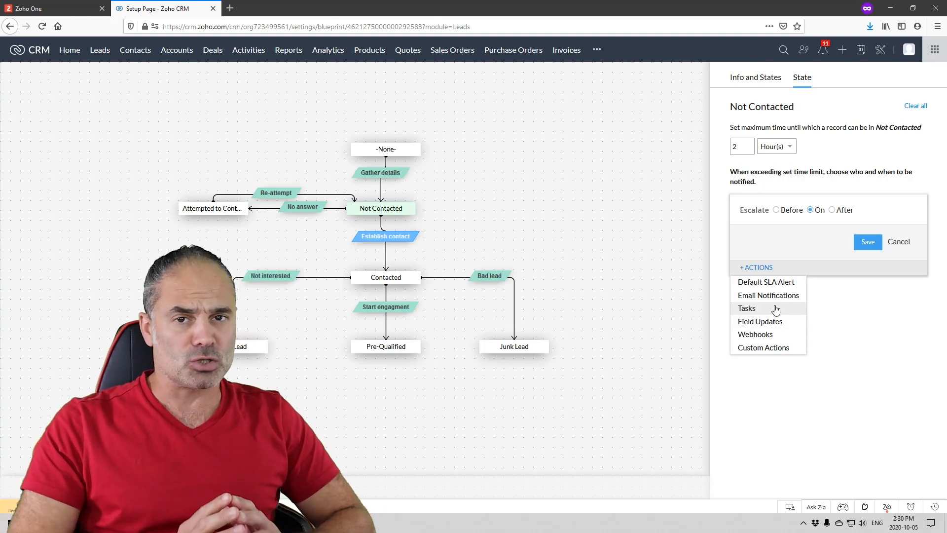
{"action": "left_click", "coordinate": [756, 268]}
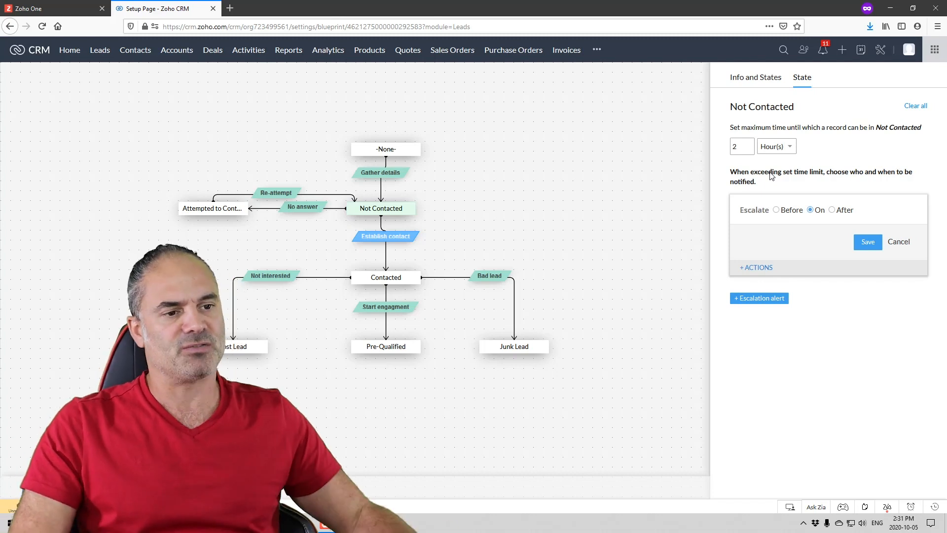
Close the Not Contacted escalation editor and return to the blueprint overview
{"action": "left_click", "coordinate": [755, 77]}
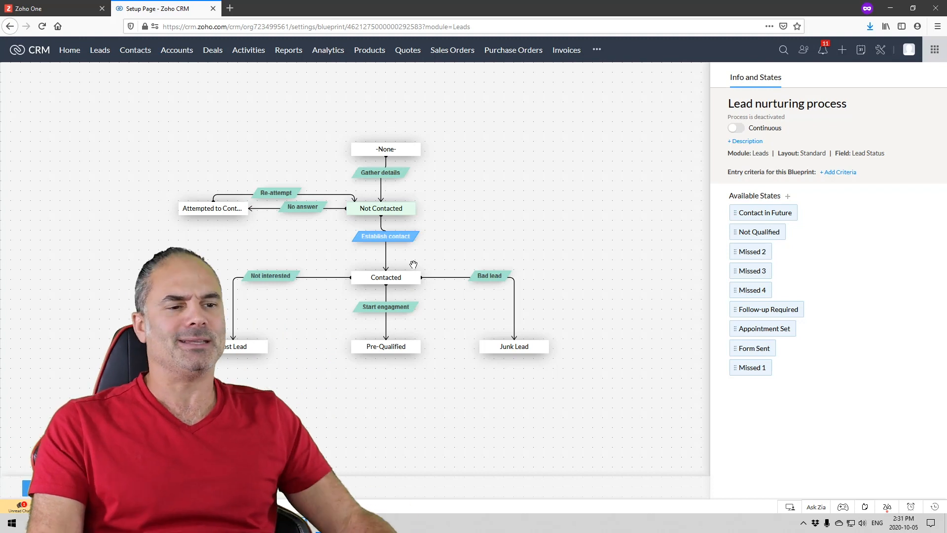
{"action": "left_click", "coordinate": [385, 277]}
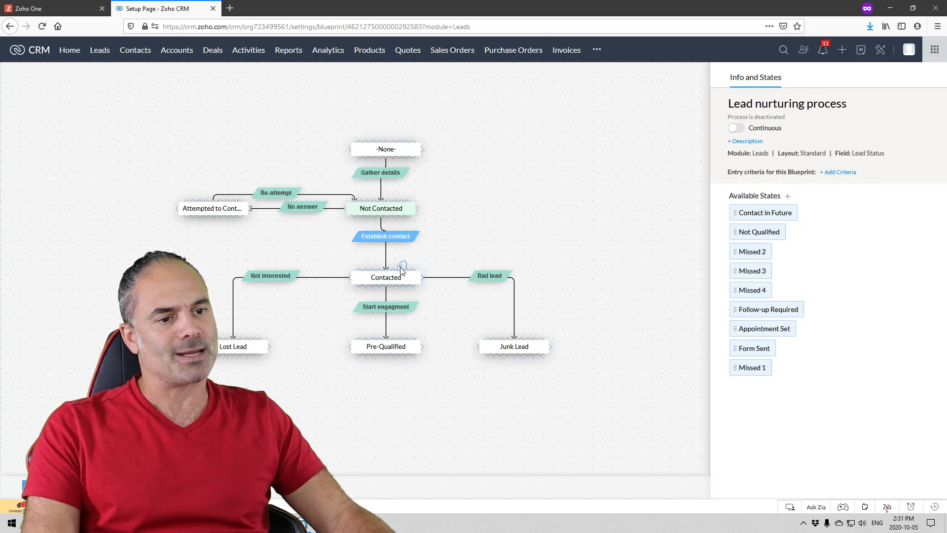
{"action": "mouse_move", "coordinate": [404, 264]}
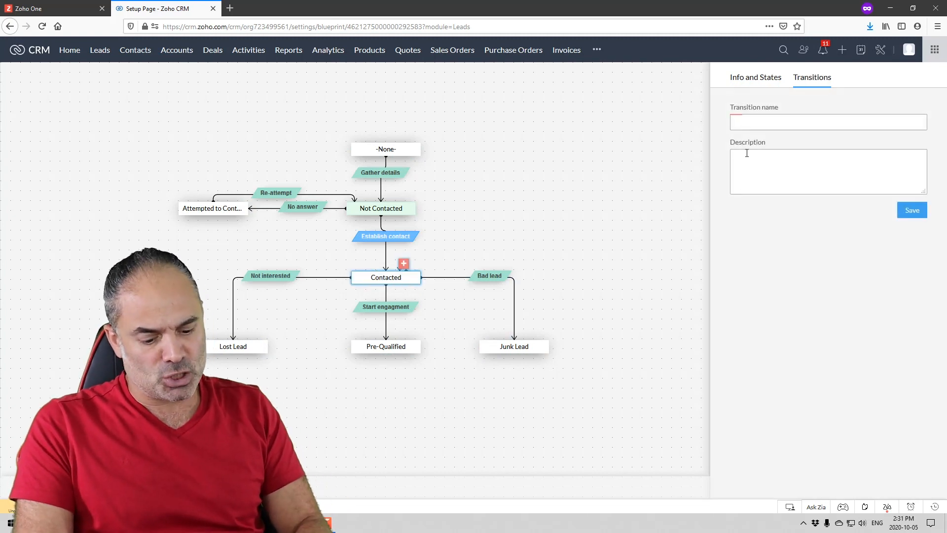
Create a self-loop transition on Contacted named 'Attempts' and return to the overview
{"action": "type", "text": "Tried"}
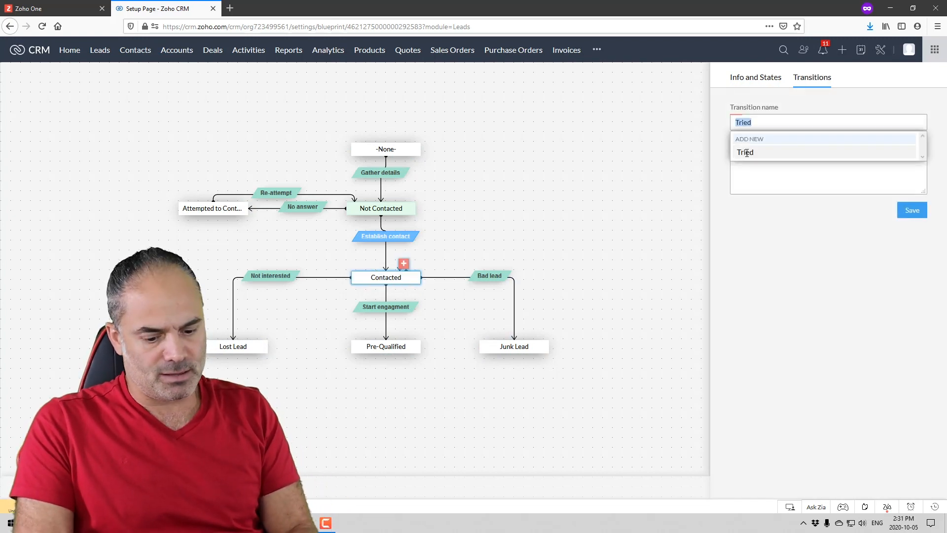
{"action": "type", "text": "Attempts"}
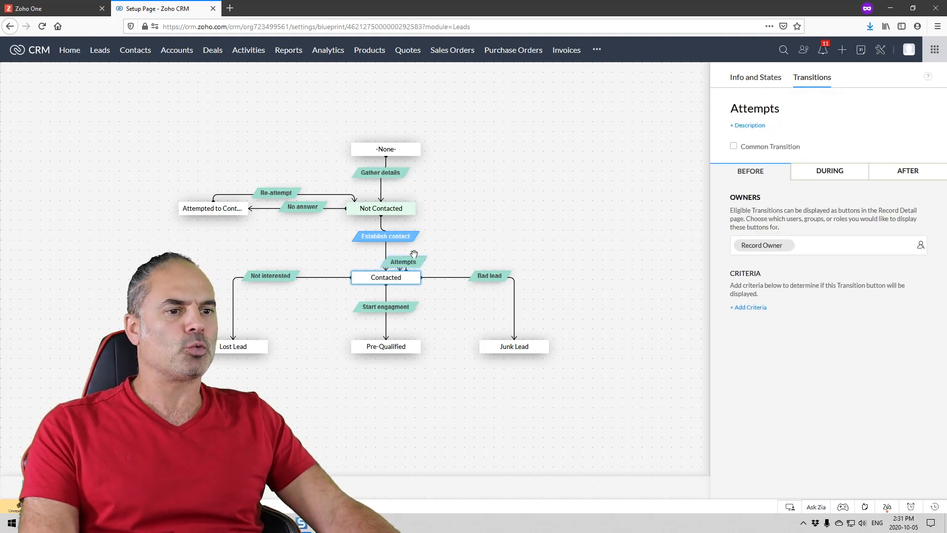
{"action": "left_click", "coordinate": [829, 171]}
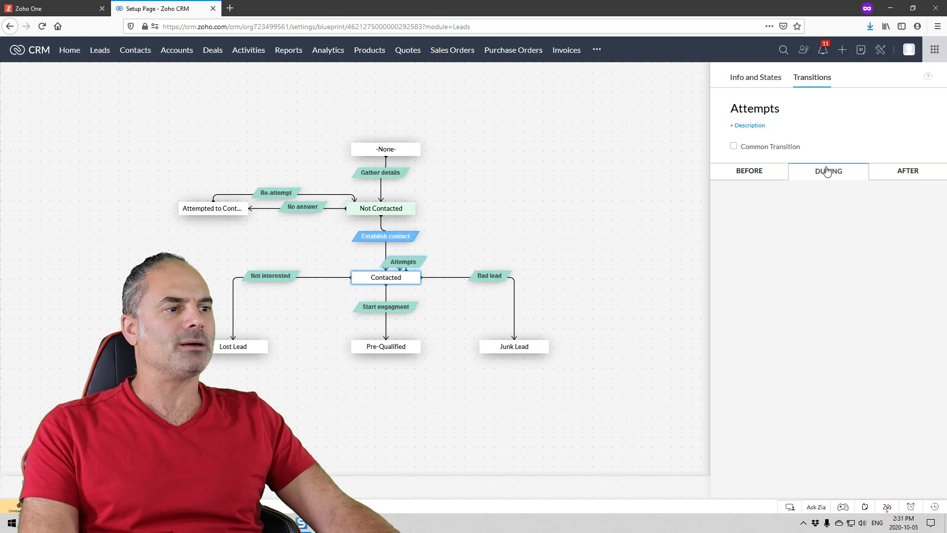
{"action": "left_click", "coordinate": [828, 171]}
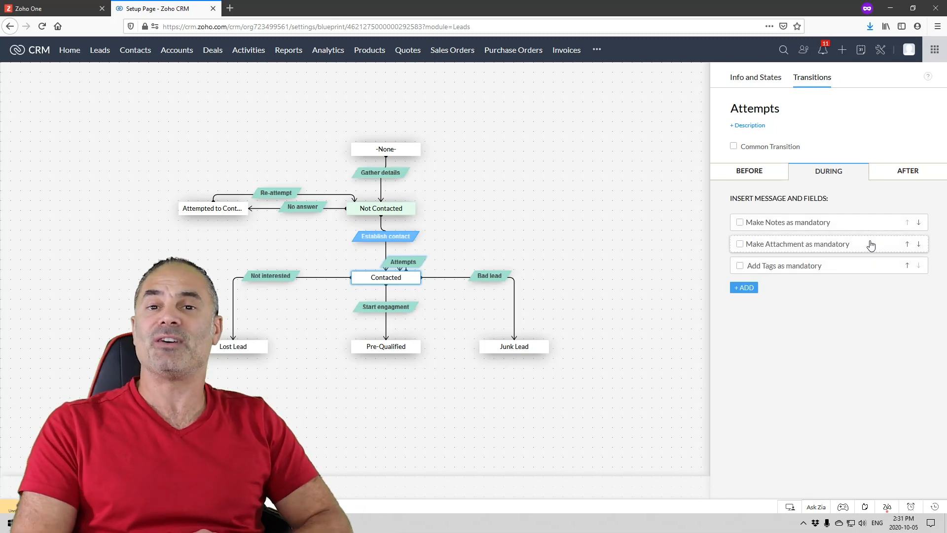
{"action": "mouse_move", "coordinate": [516, 259]}
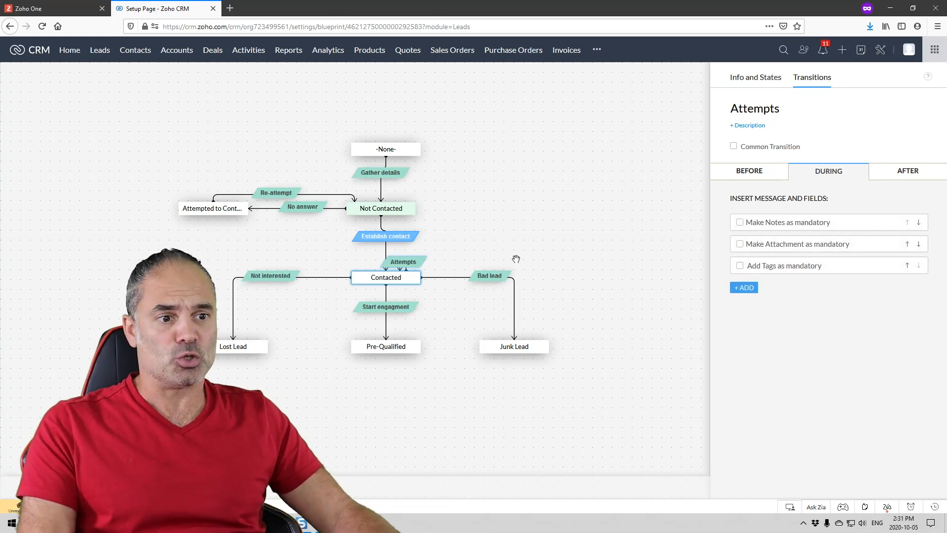
{"action": "left_click", "coordinate": [755, 77]}
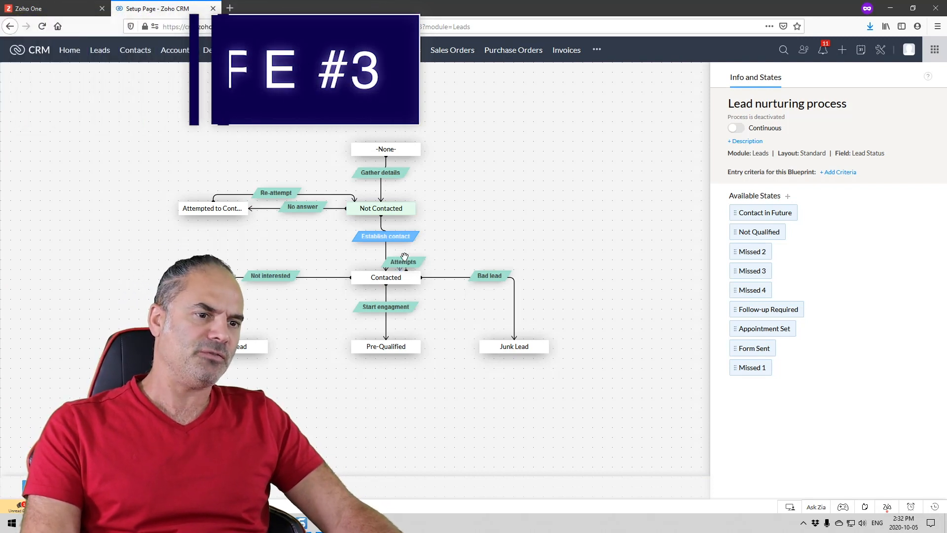
Make Add Tags mandatory in the Attempts transition's During settings
{"action": "left_click", "coordinate": [403, 260]}
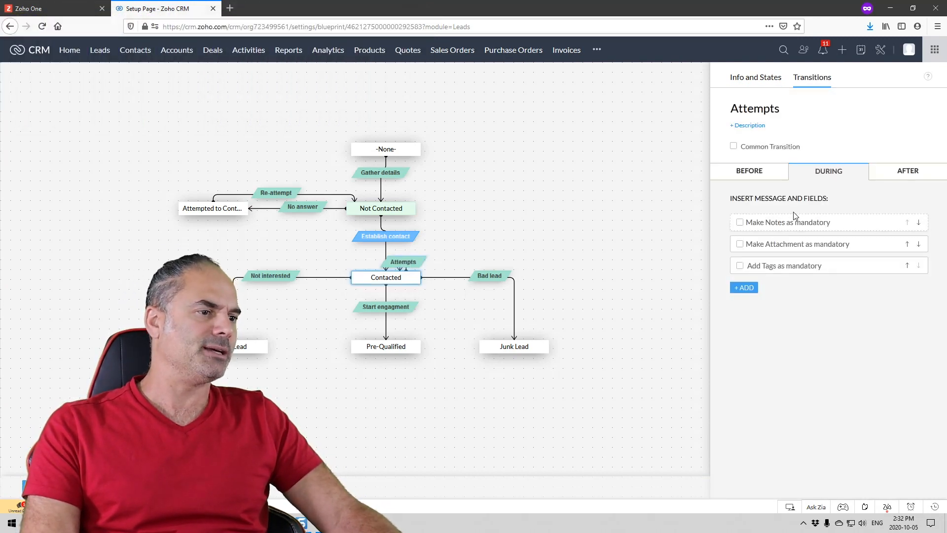
{"action": "mouse_move", "coordinate": [775, 270]}
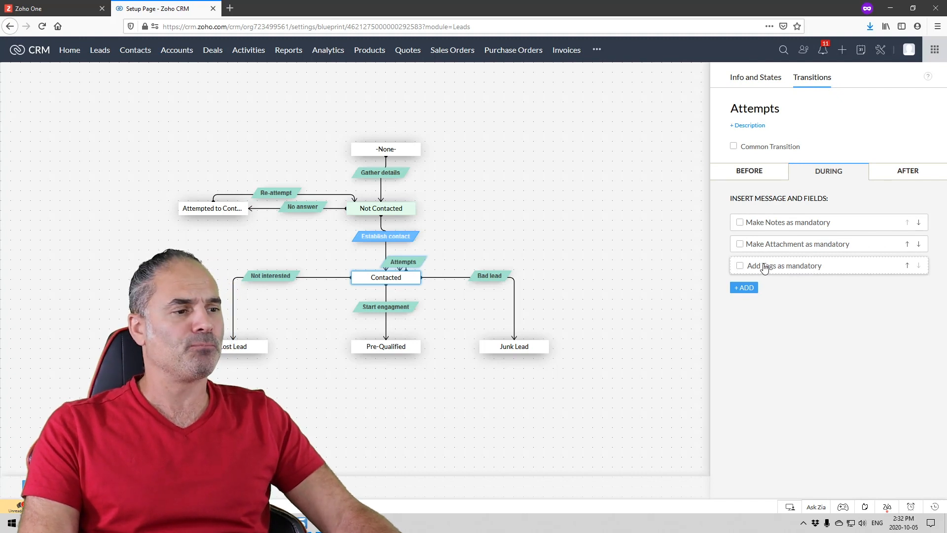
{"action": "left_click", "coordinate": [739, 265]}
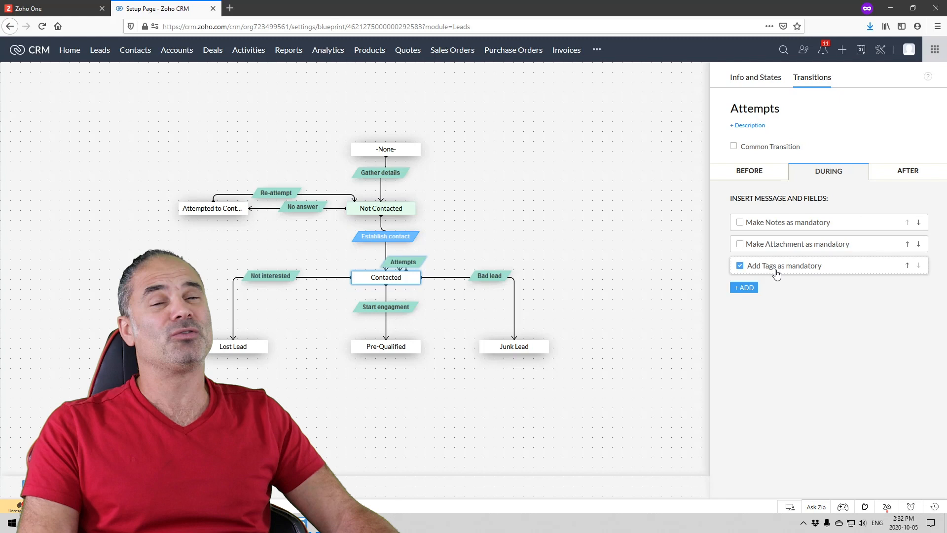